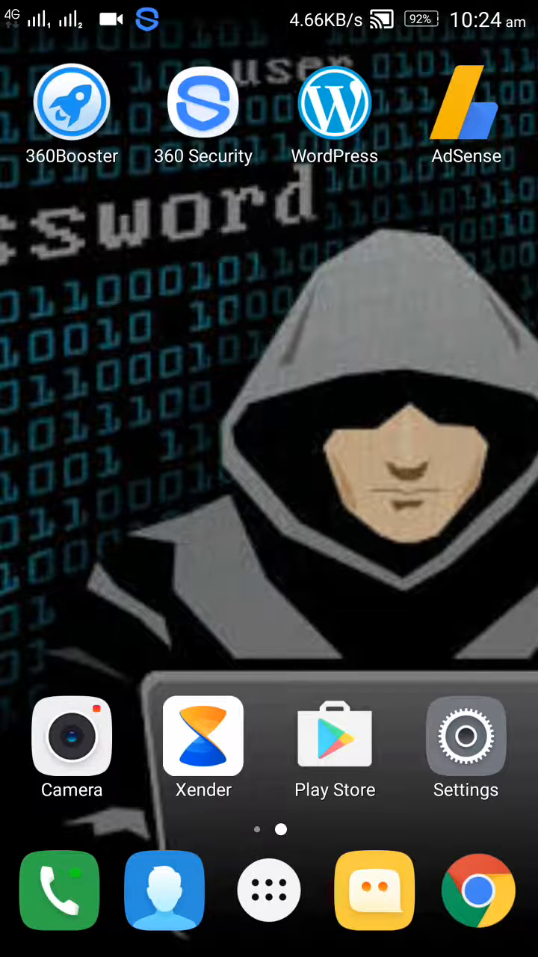
Search the Play Store for 'cppdroid' so CppDroid - C/C++ IDE appears in suggestions.
left_click(335, 736)
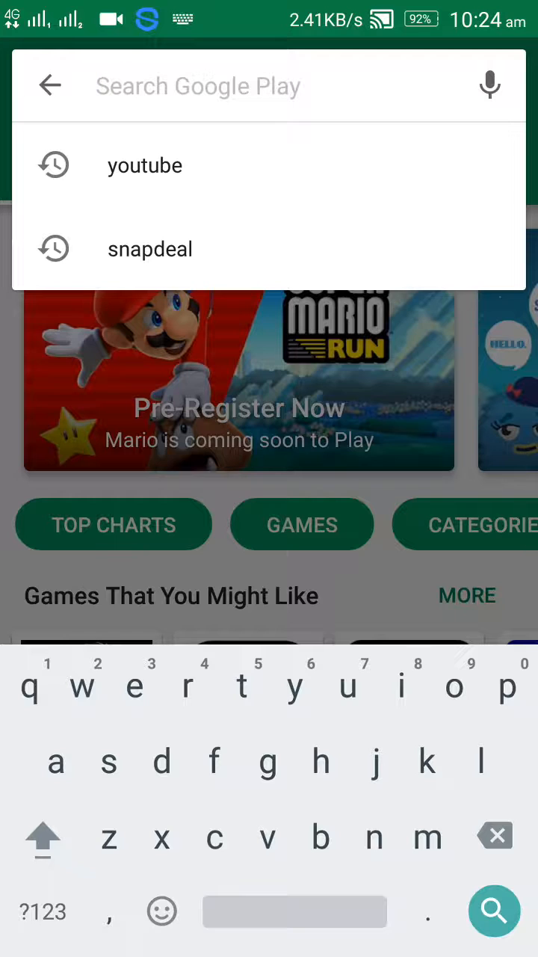
type("cppdroi")
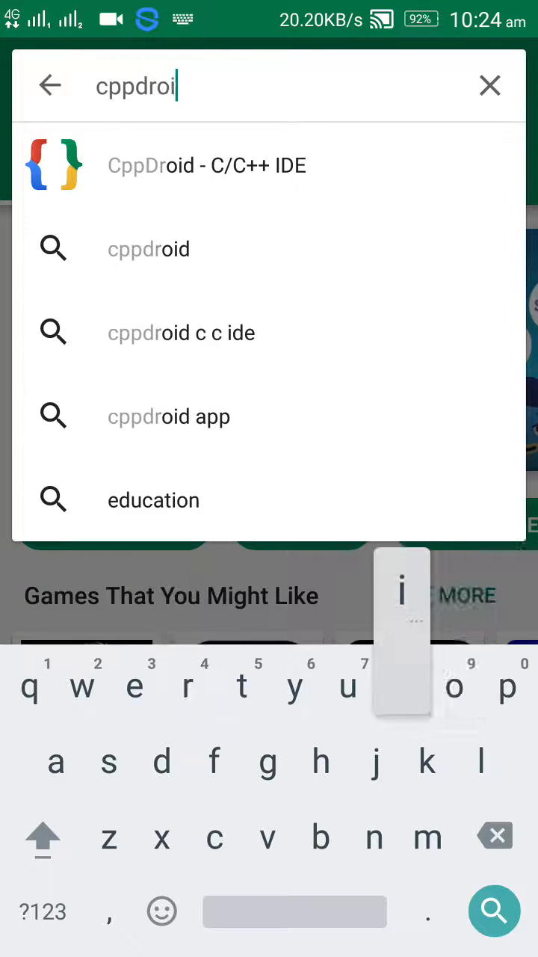
Go to the CppDroid - C/C++ IDE listing and install the app.
left_click(206, 165)
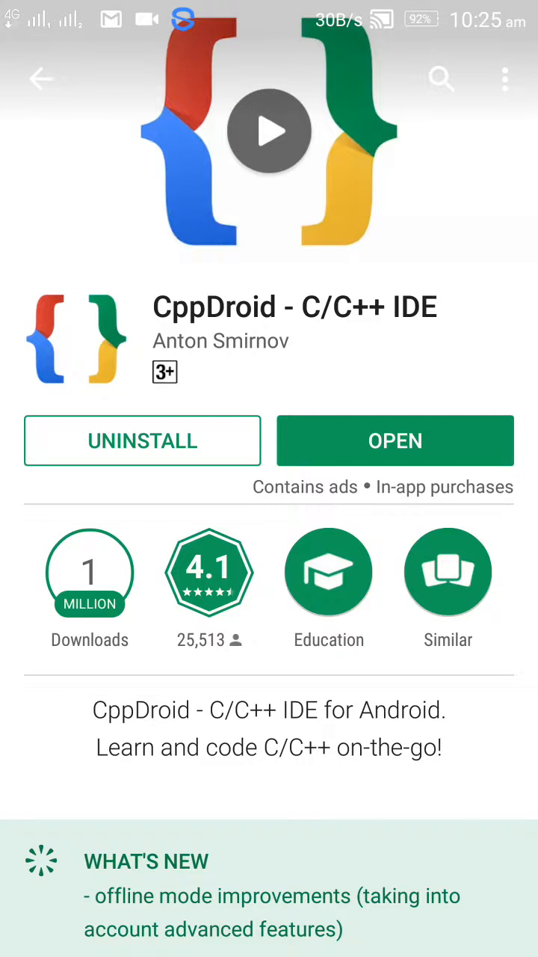
Launch CppDroid and write '#include<stdio.h>' as the first line of the project file.
left_click(394, 439)
type("#include")
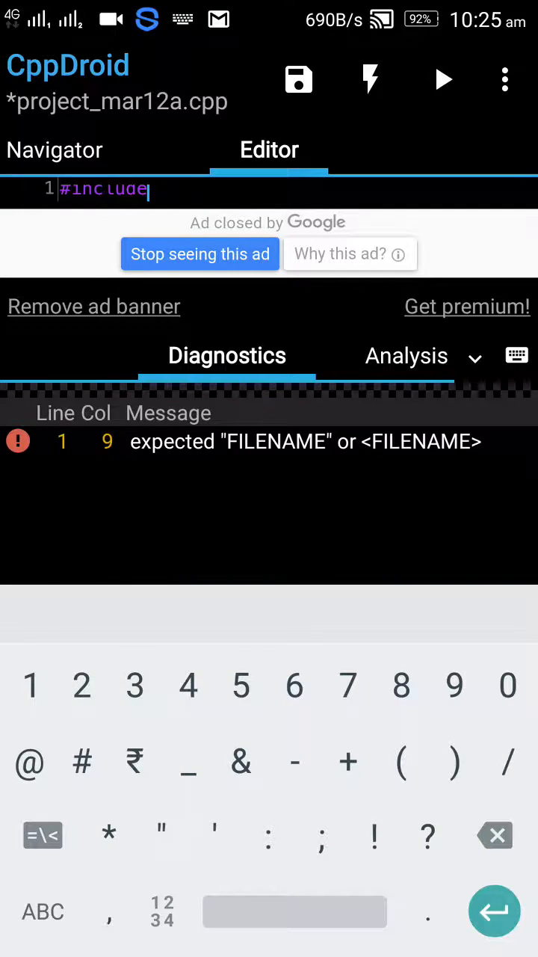
type("<>")
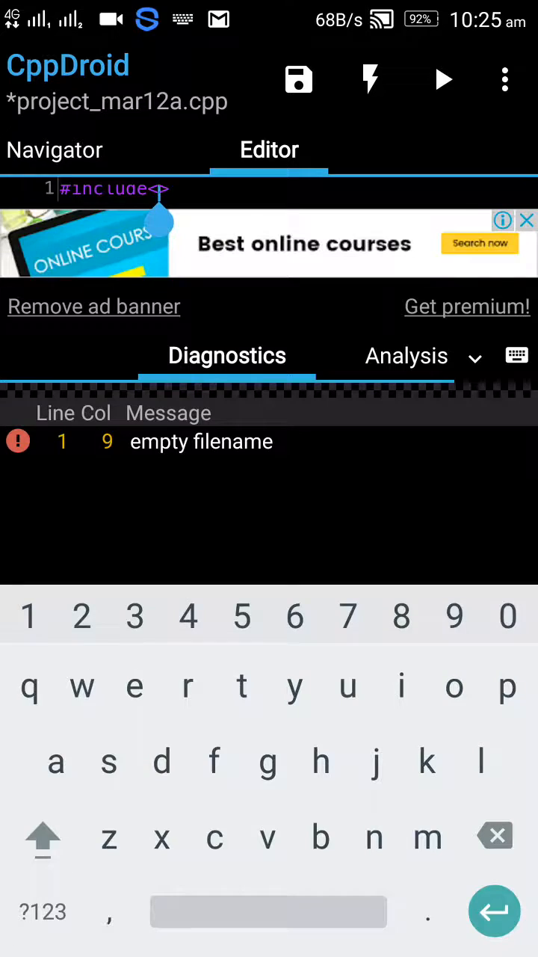
type("stdio.h")
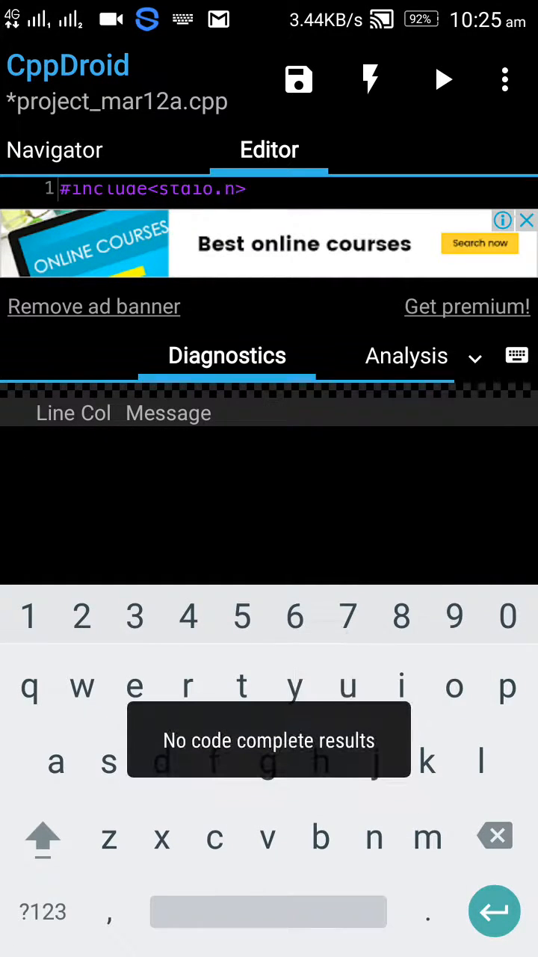
key("Enter")
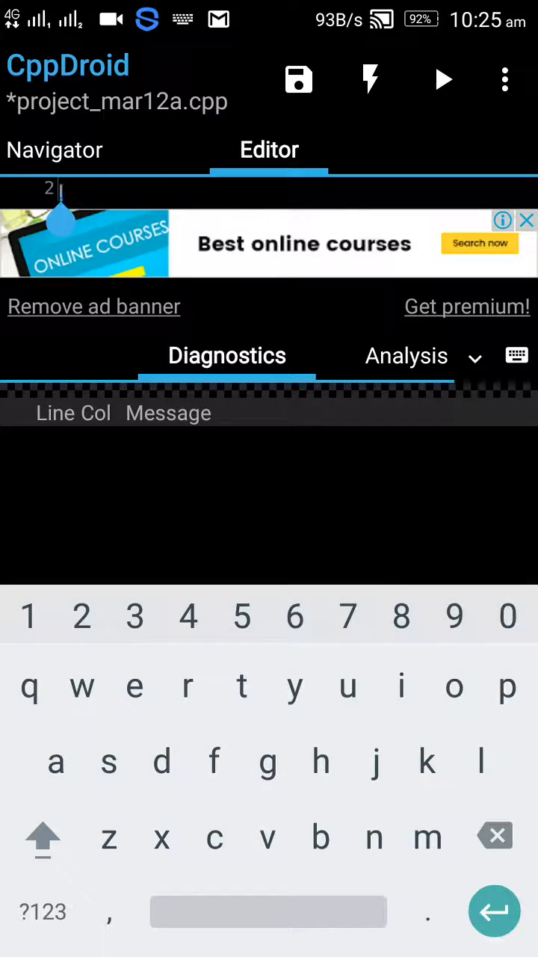
Write int main() with braces and printf("hello world") inside it.
type("intf(")
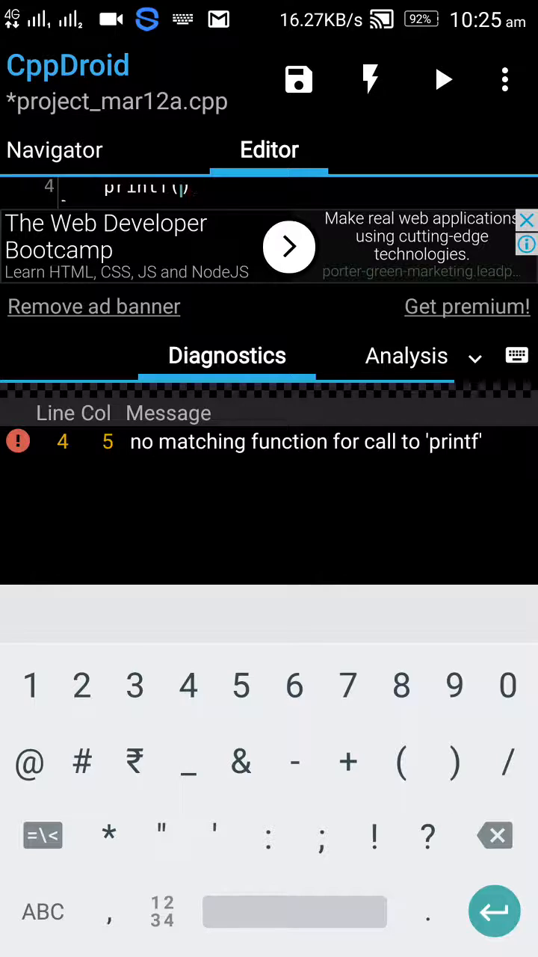
left_click(134, 763)
type("\"")
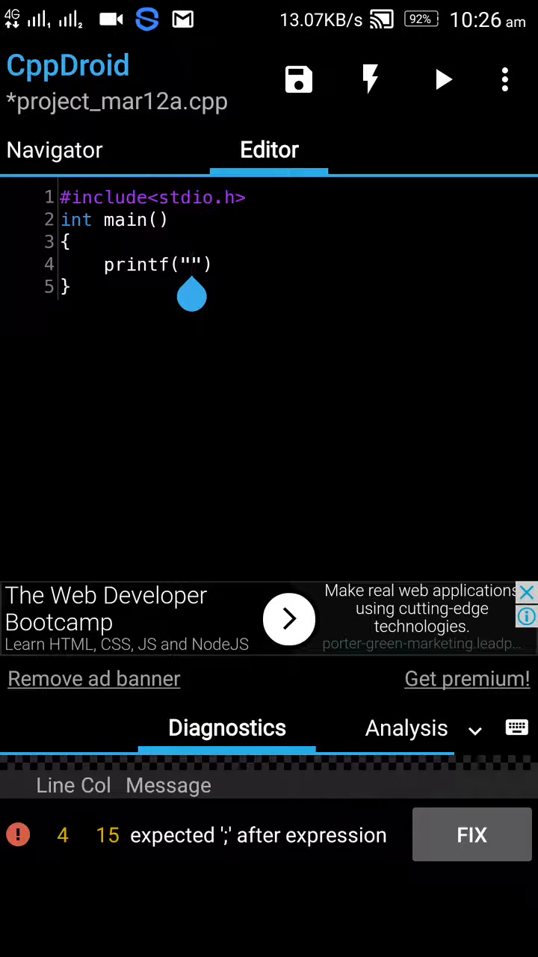
type("hello")
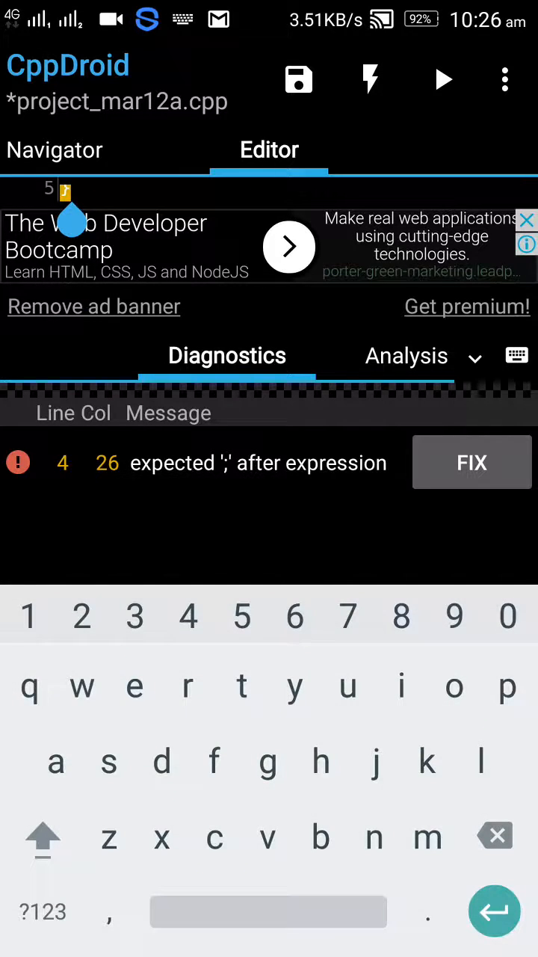
Add the missing semicolon after printf and 'return 0;' so no diagnostics remain.
left_click(42, 912)
type("return 0;")
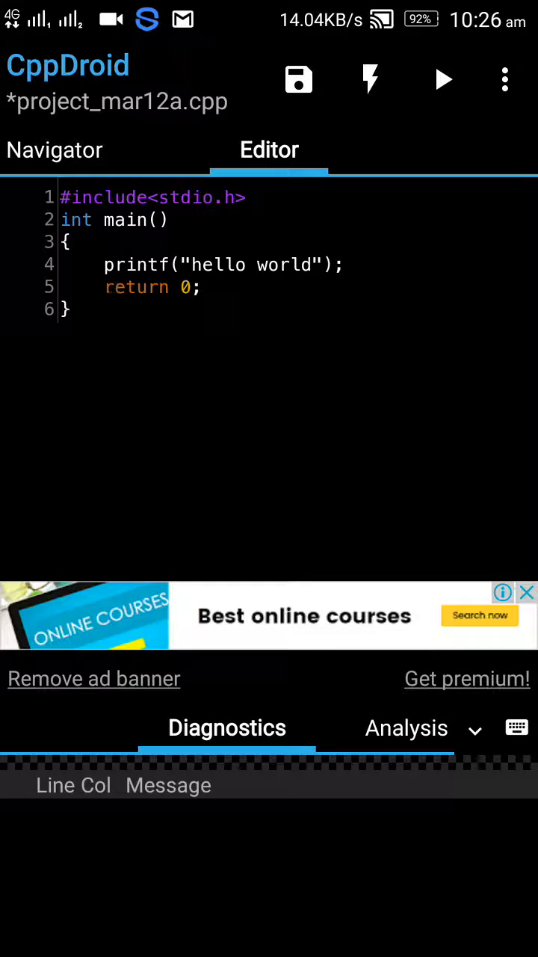
left_click(506, 79)
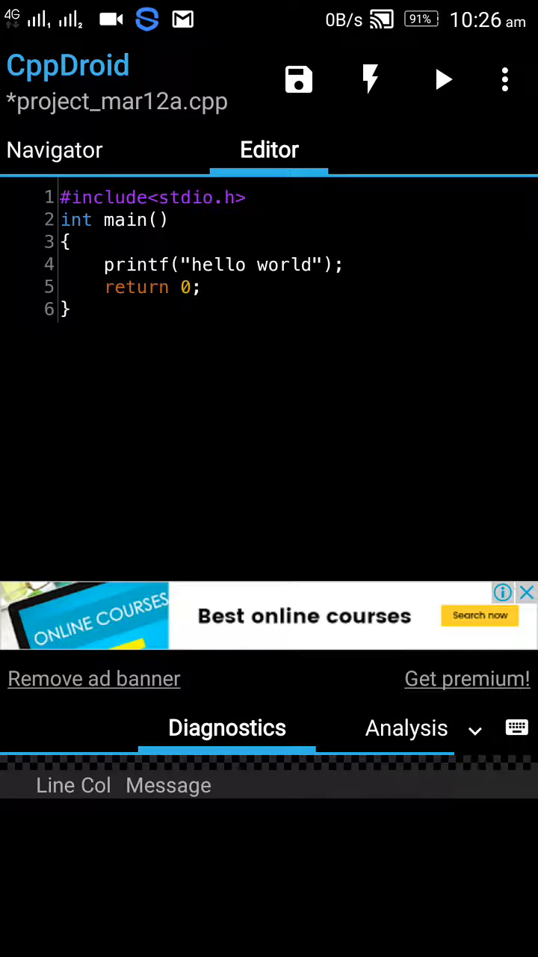
Save, compile and run the program so the terminal prints 'hello world'.
left_click(445, 79)
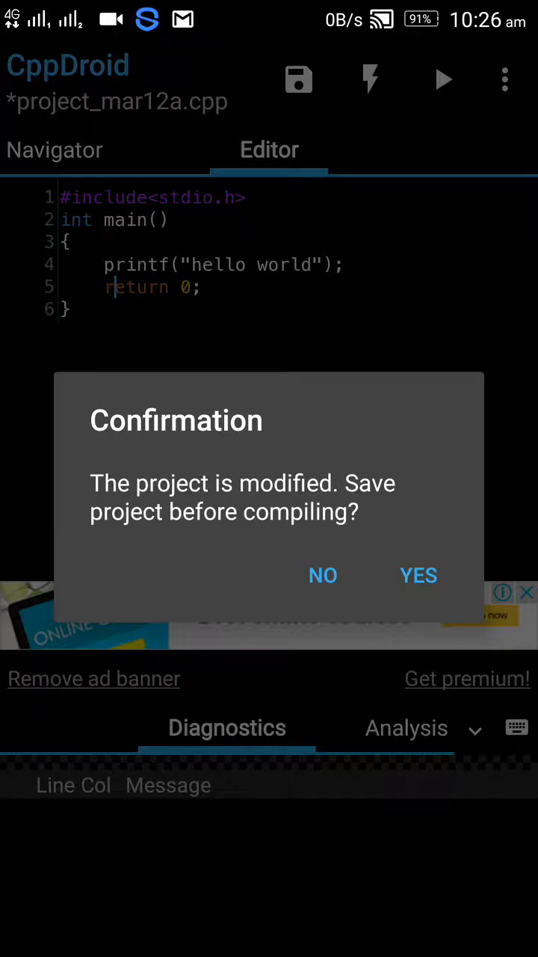
left_click(418, 574)
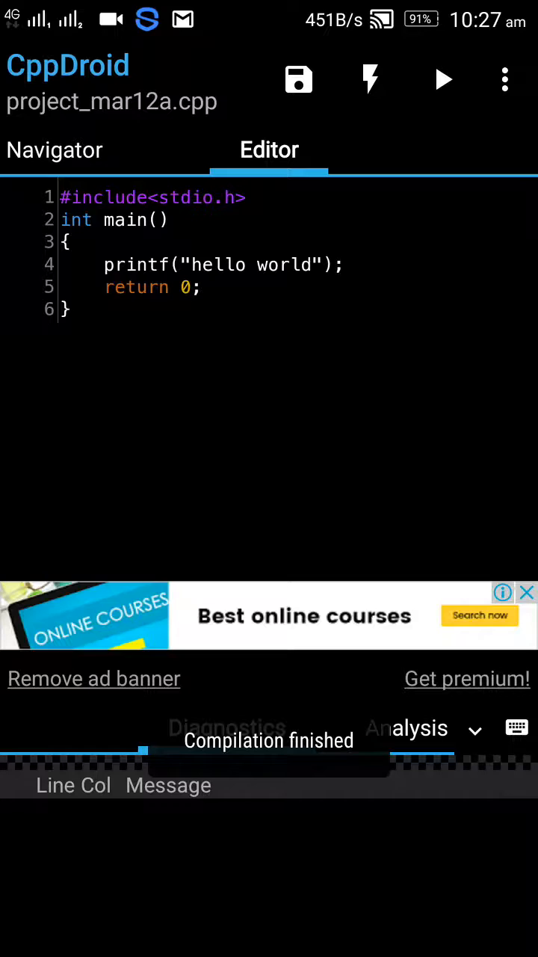
left_click(443, 77)
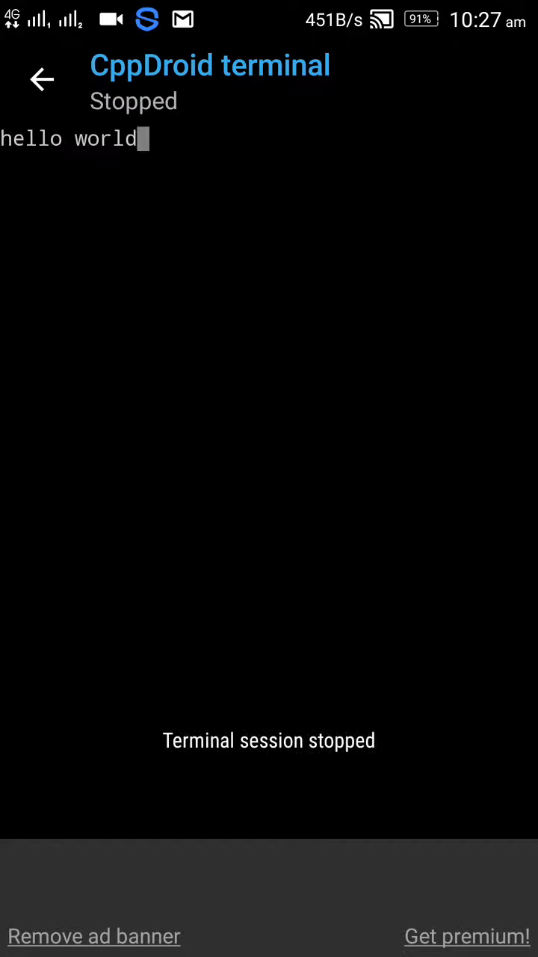